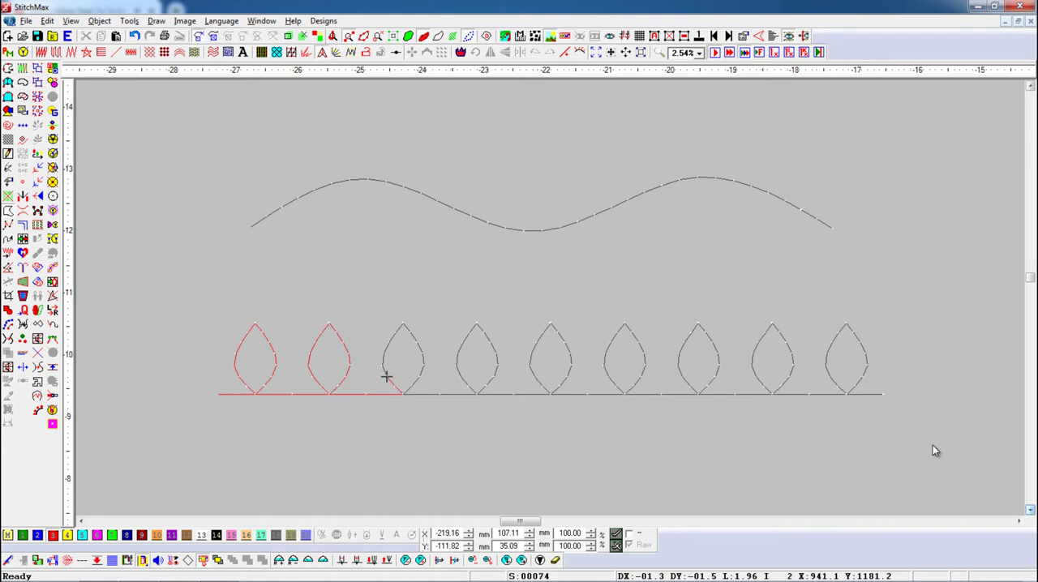
mouse_move(490, 383)
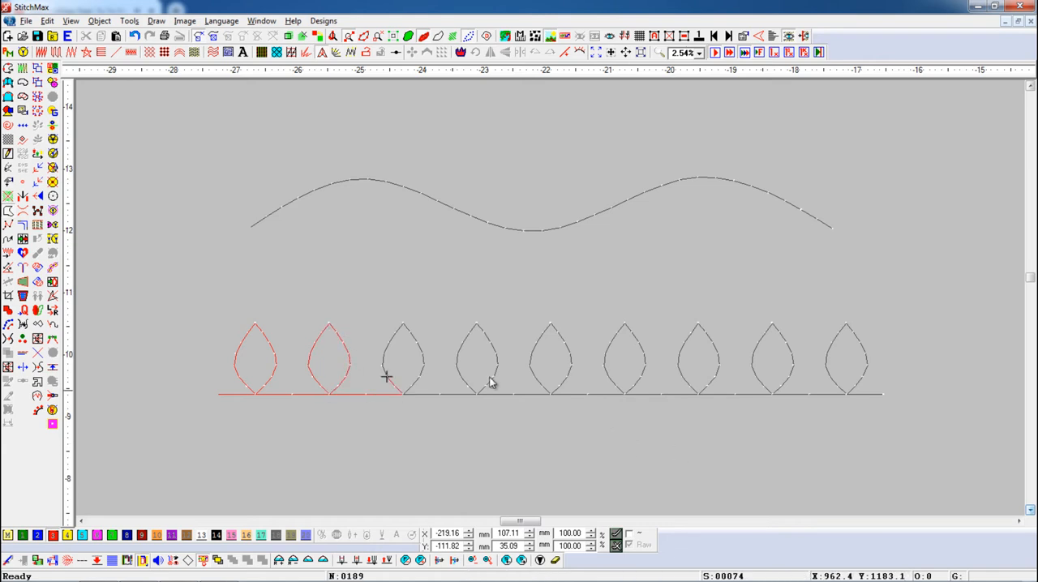
Reverse the third leaf's input points and replay the stitch simulation across the leaf border.
left_click(403, 361)
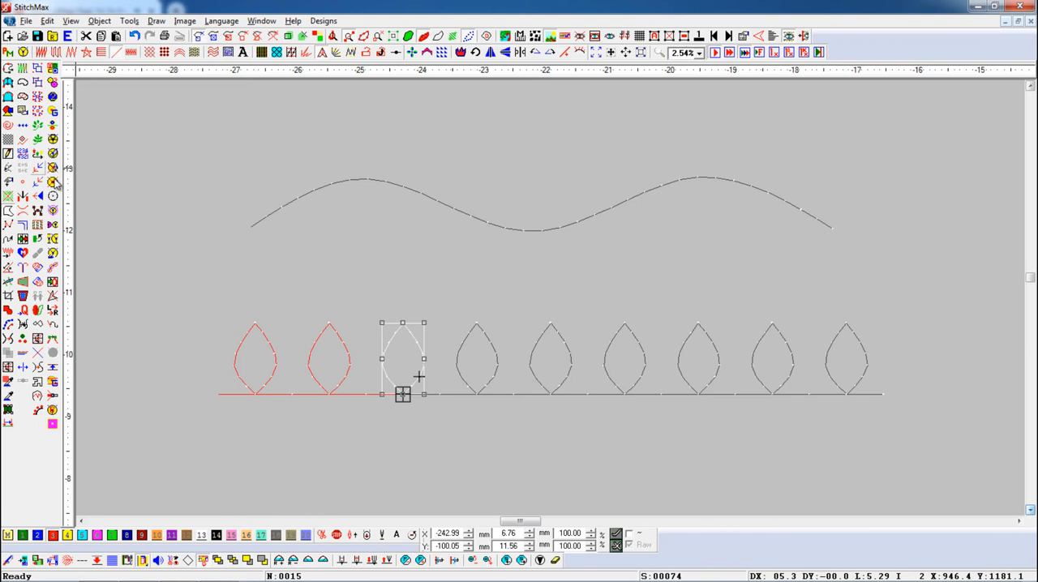
left_click(398, 437)
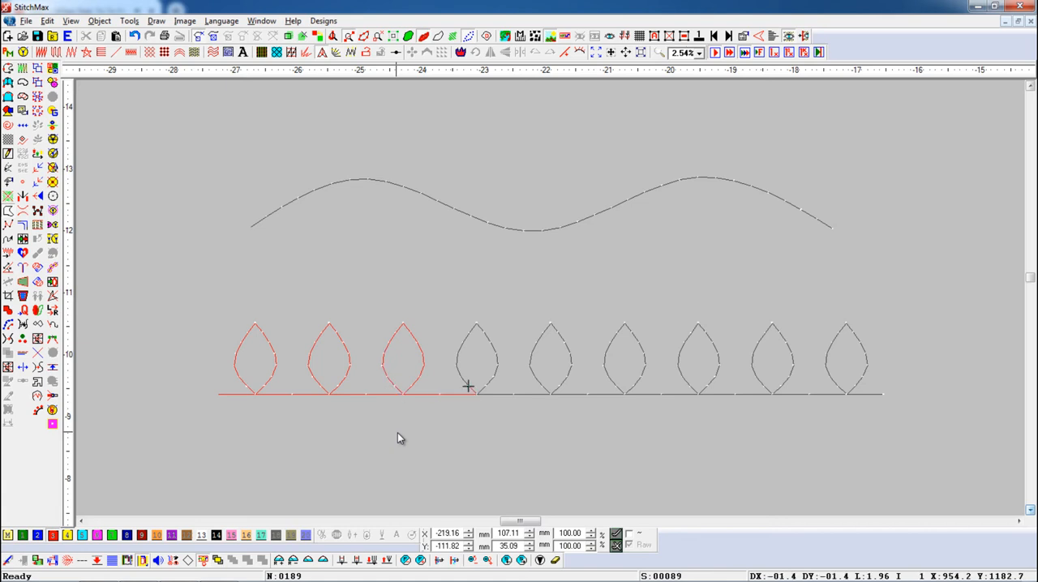
mouse_move(493, 369)
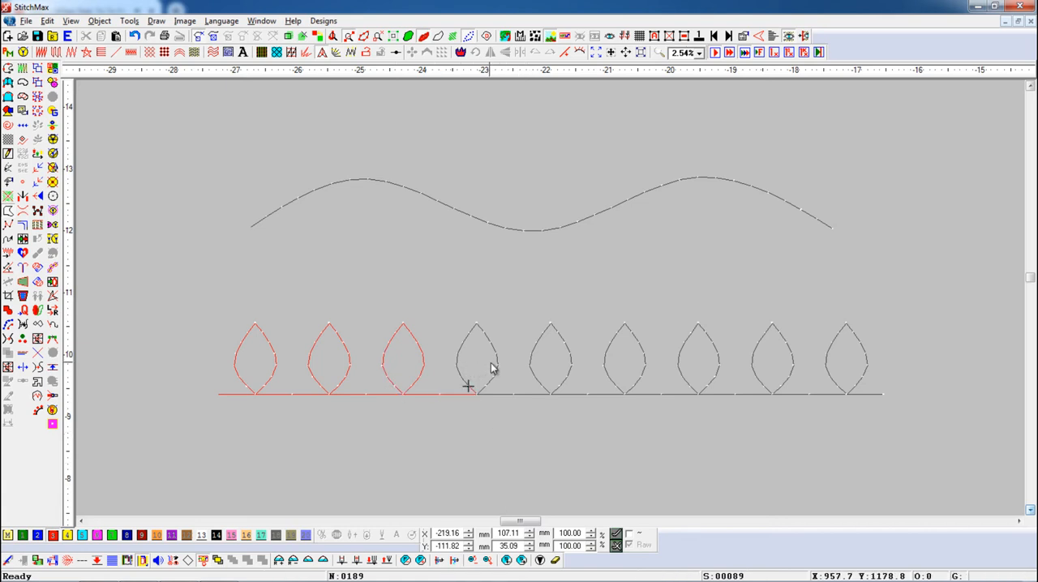
left_click(476, 373)
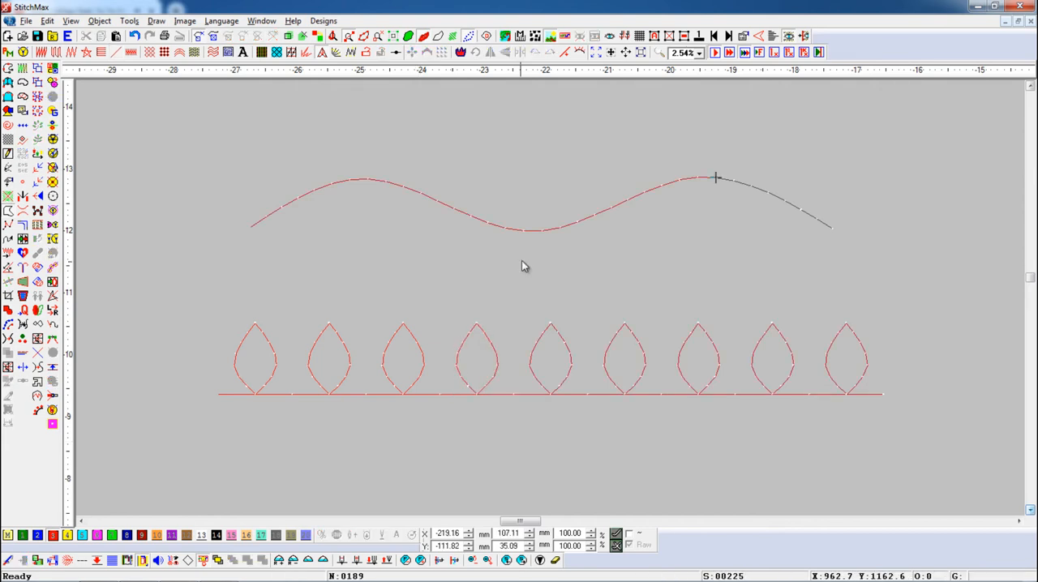
Run the stitch playback through the wave line, then bring up the line-fill settings (Shift+C).
left_click(523, 230)
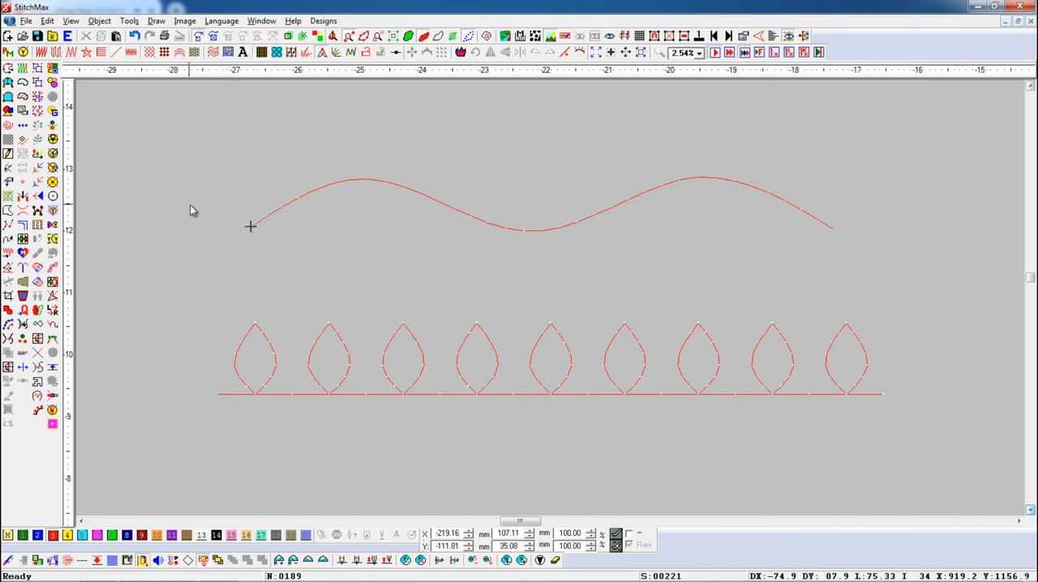
key("shift+c")
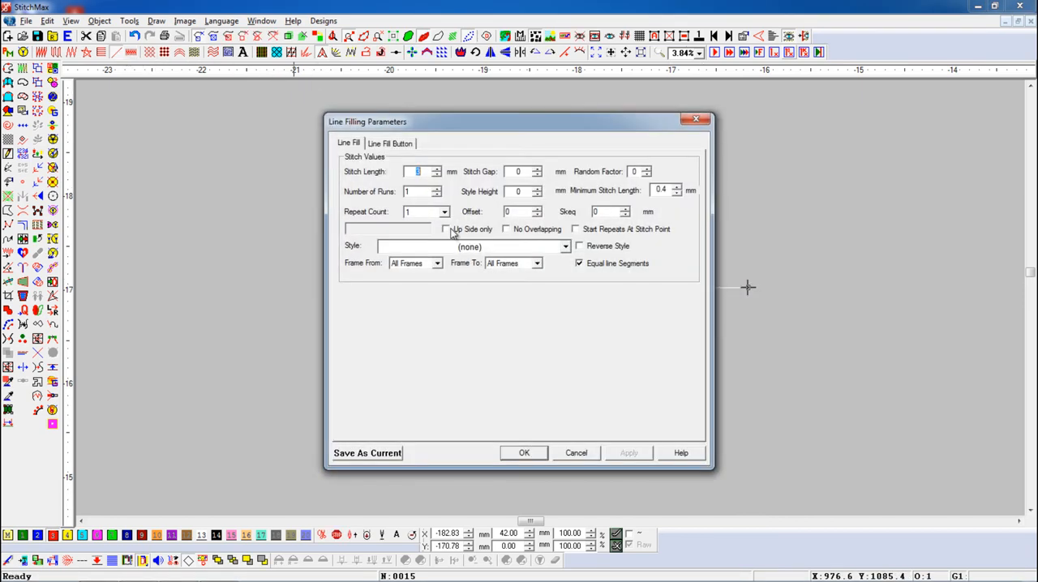
Choose the Lutkan style for the straight line's fill at 3 mm stitch length.
left_click(564, 245)
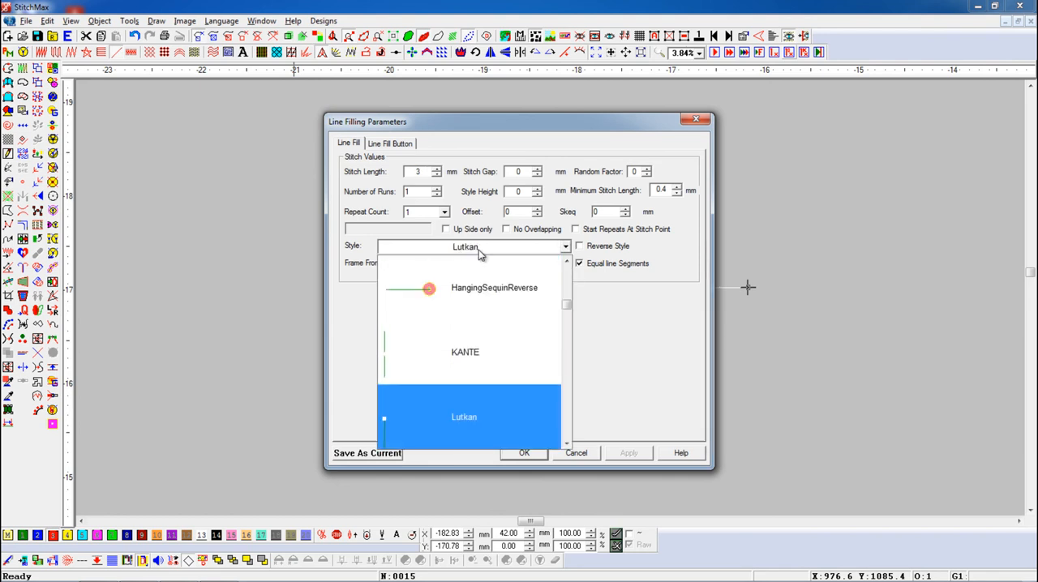
left_click(524, 453)
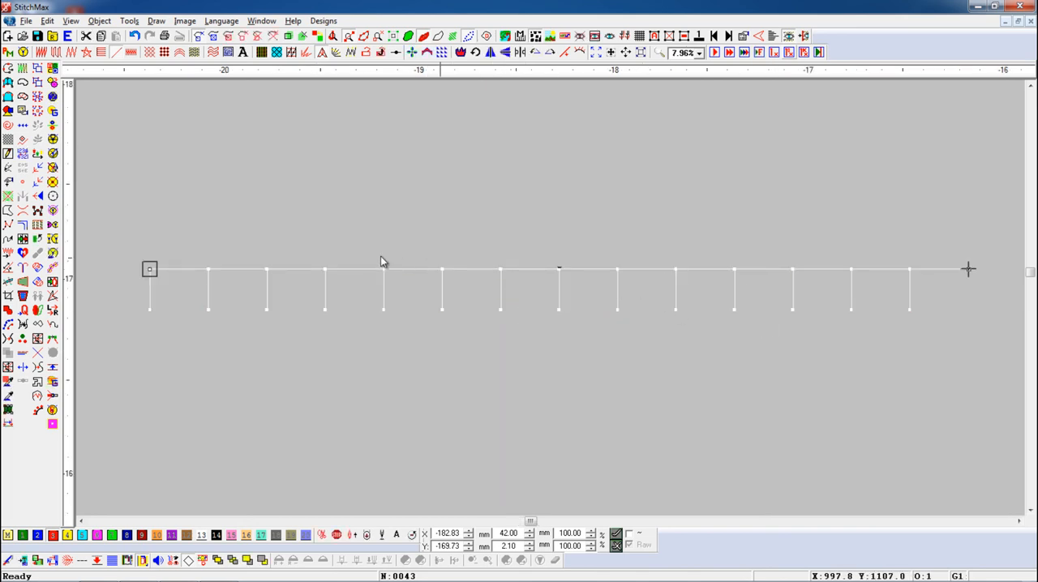
mouse_move(22, 158)
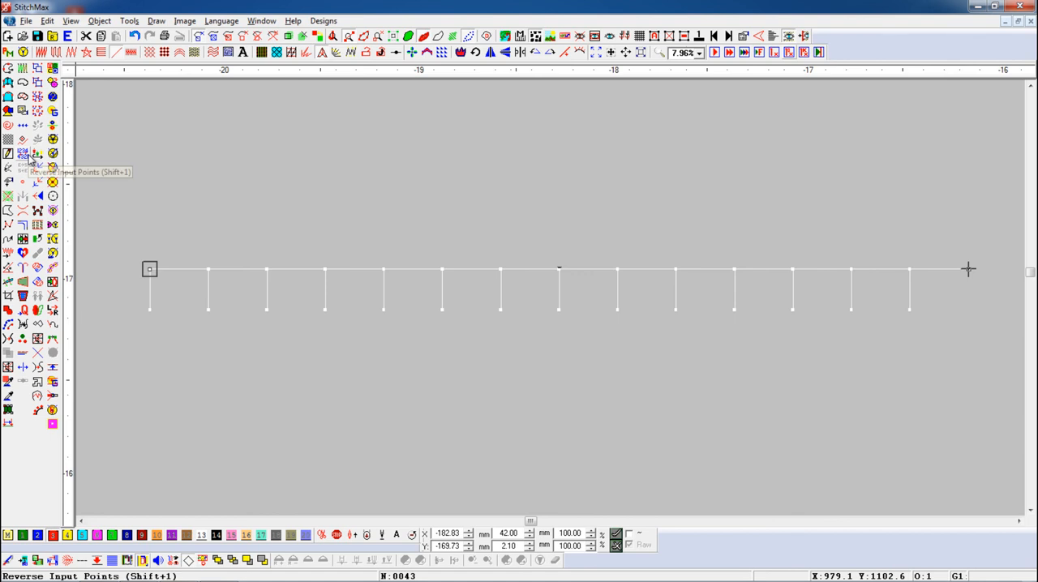
Reverse the straight line's input points so the Lutkan ticks rise above the line.
left_click(22, 153)
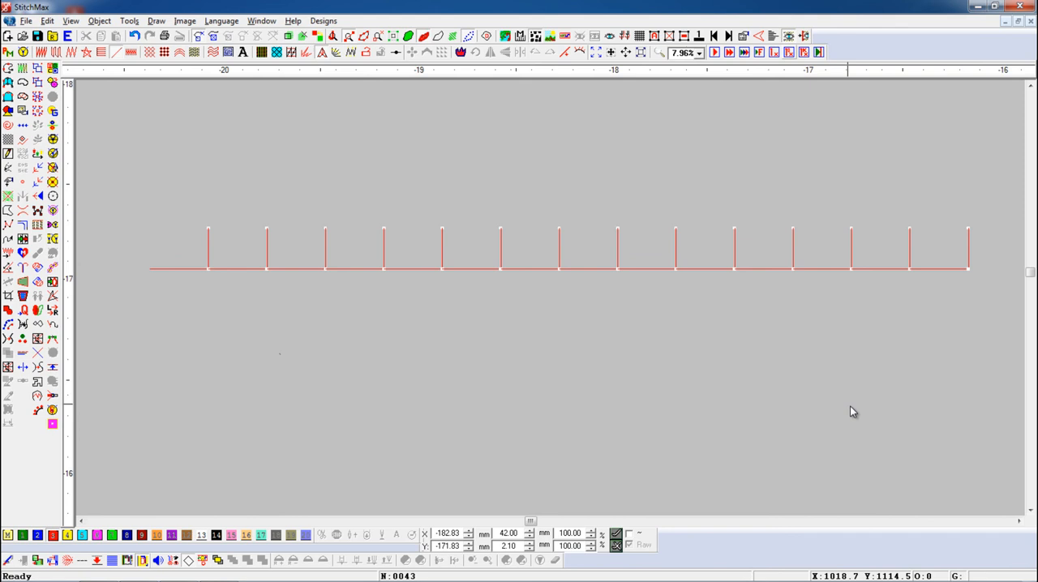
key("shift+1")
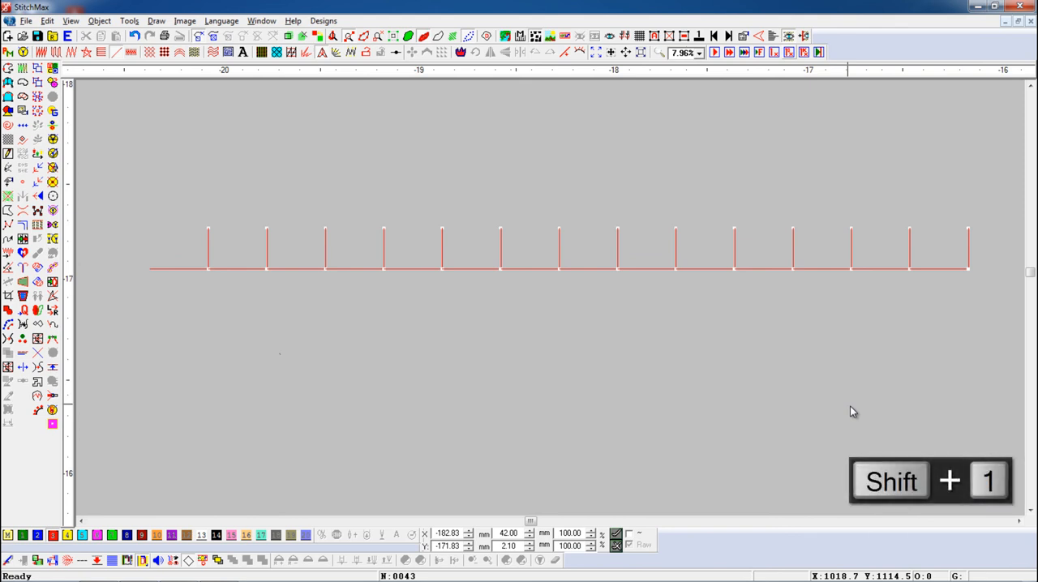